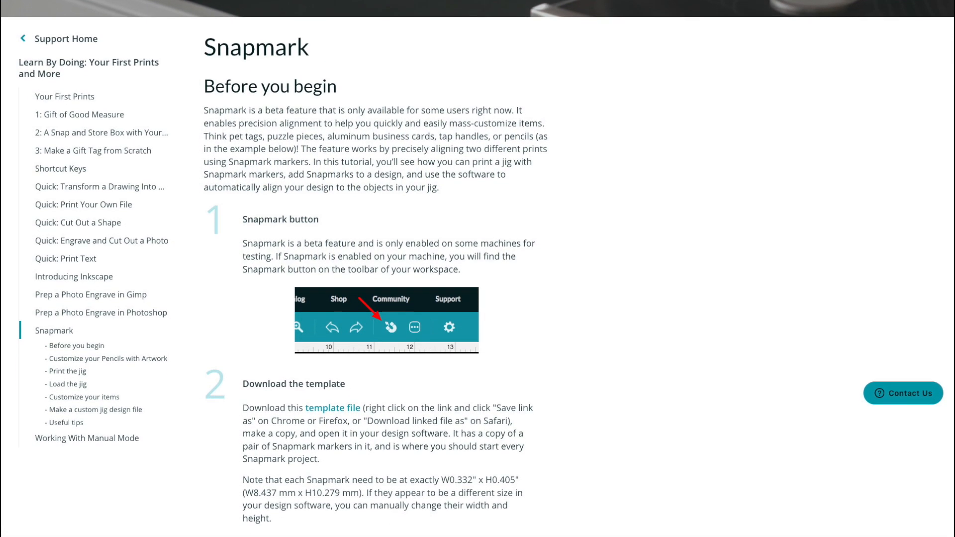
Step: Lock the Design layer so the coin artwork stays fixed
scroll(down, 3)
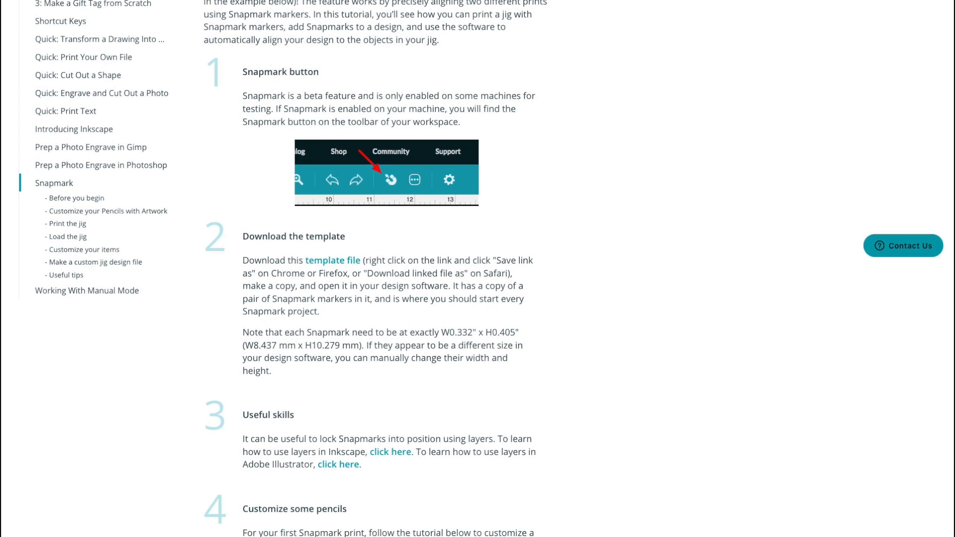
scroll(down, 3)
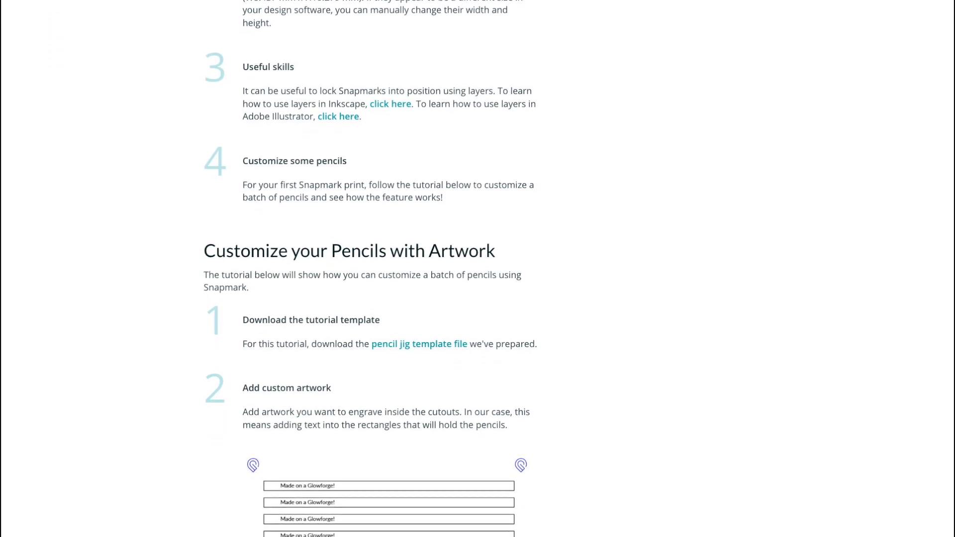
scroll(down, 3)
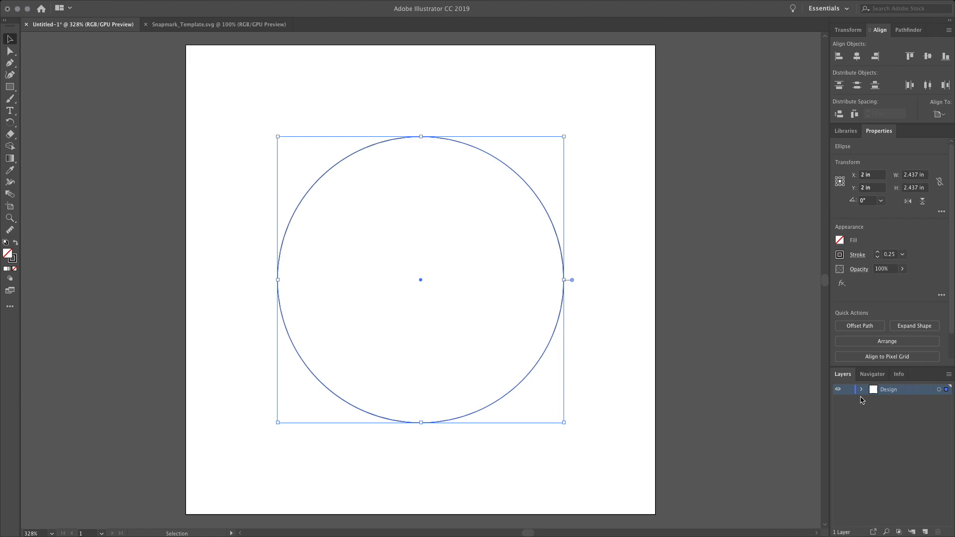
click(216, 24)
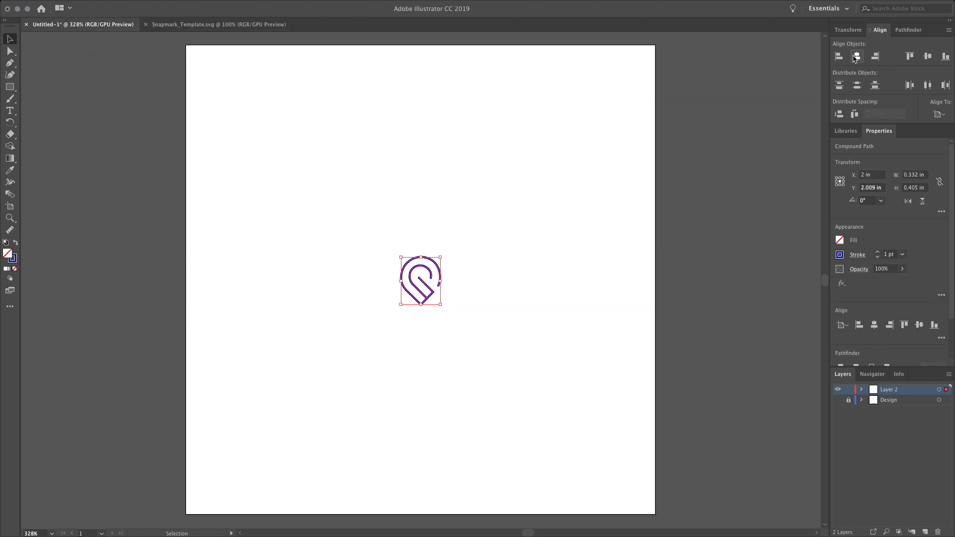
Step: Position Snapmark copies at the artboard's top-left and top-right corners
drag(420, 280, 213, 73)
text(Snapmarks)
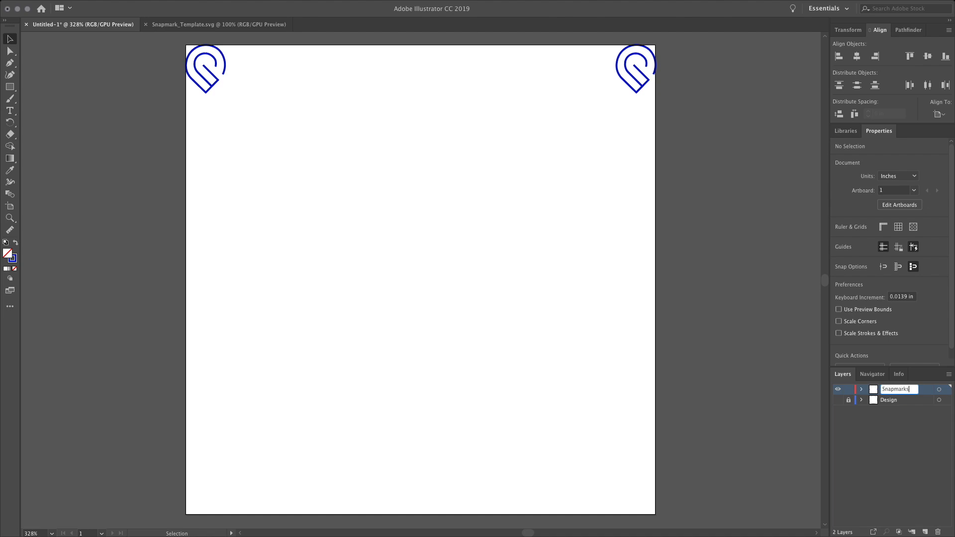
click(207, 72)
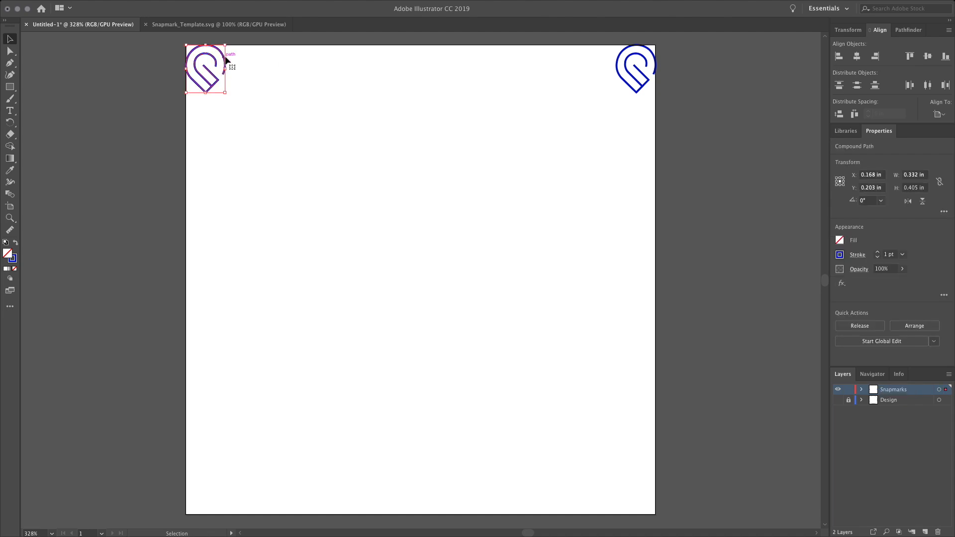
drag(207, 69, 636, 85)
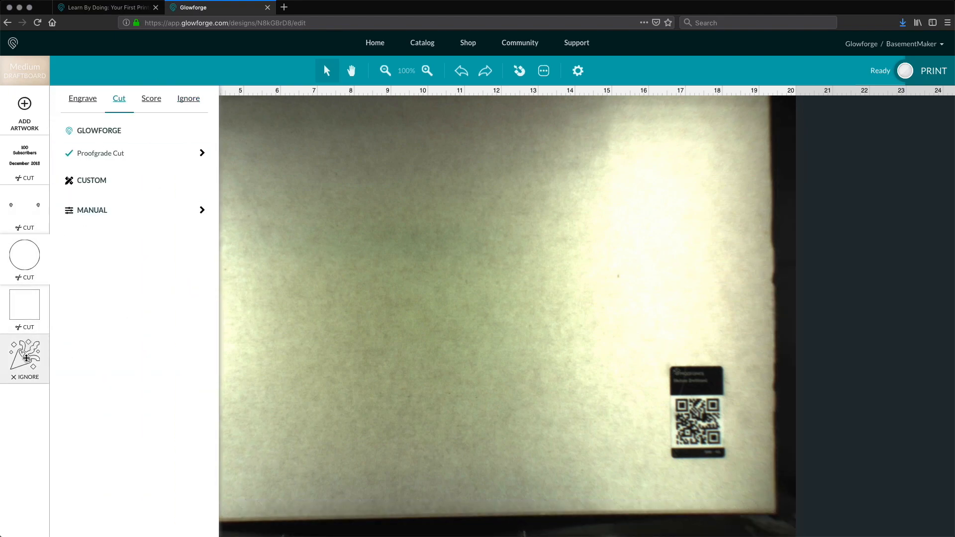
Step: Change the confetti artwork step from Ignore to Score (High Quality)
click(151, 97)
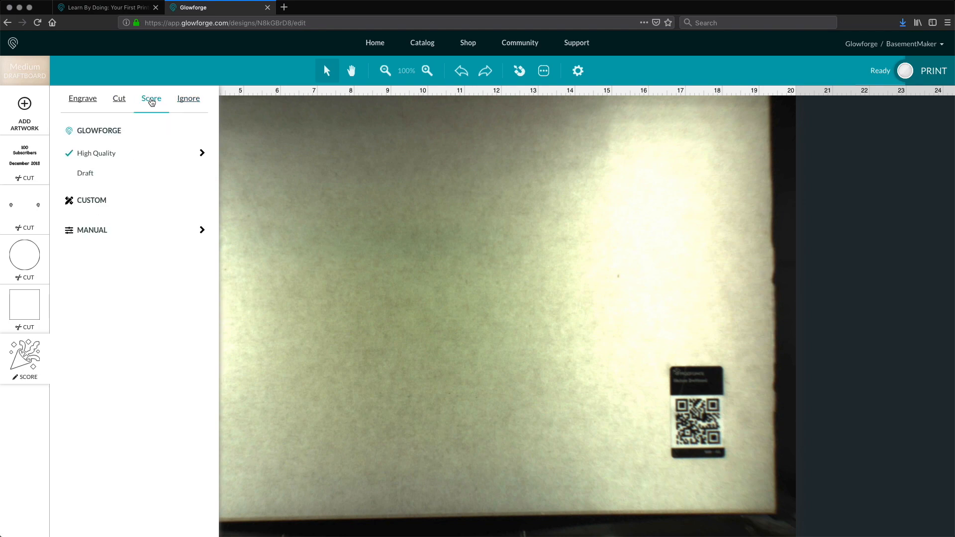
click(119, 97)
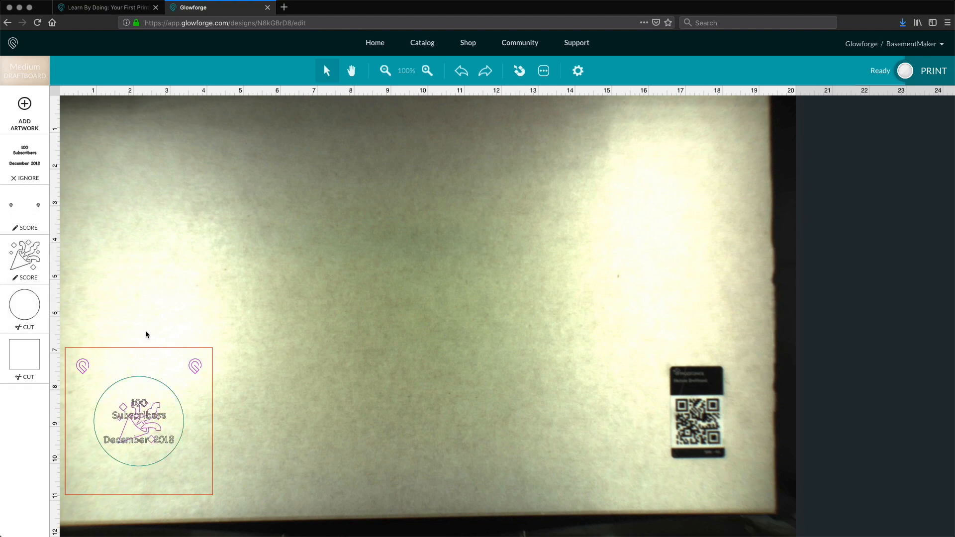
Step: Open the material picker for the new sheet on the bed
click(933, 69)
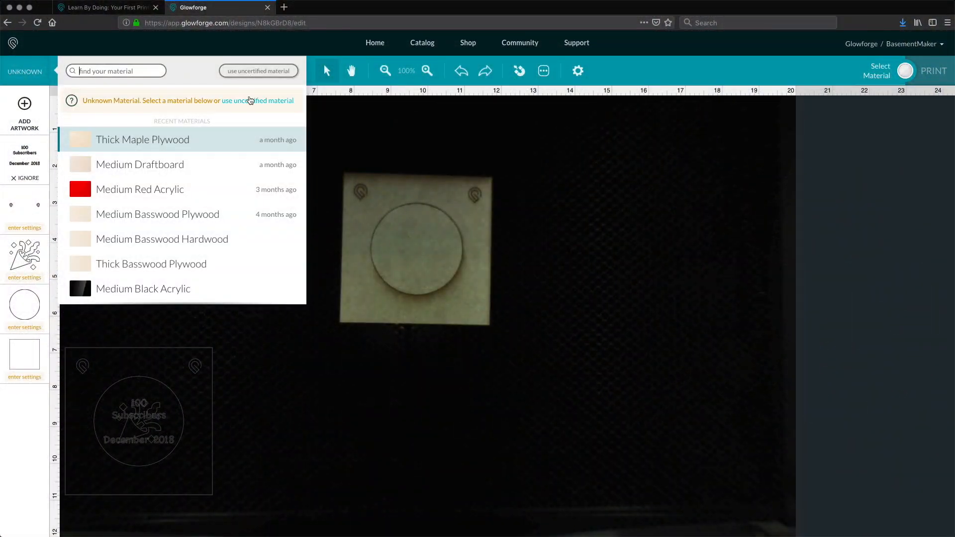
Step: Choose Medium Draftboard and align the coin design to the jig's Snapmarks
click(139, 165)
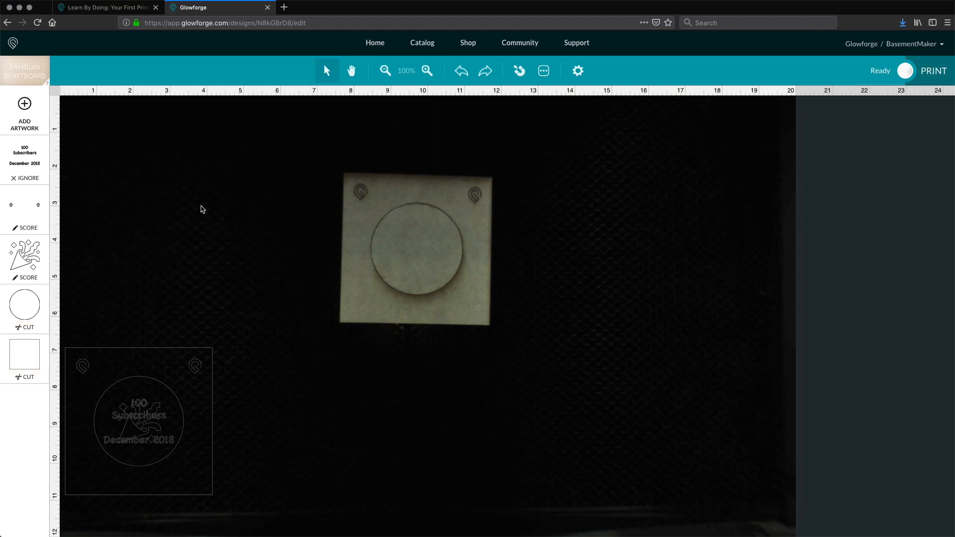
click(519, 69)
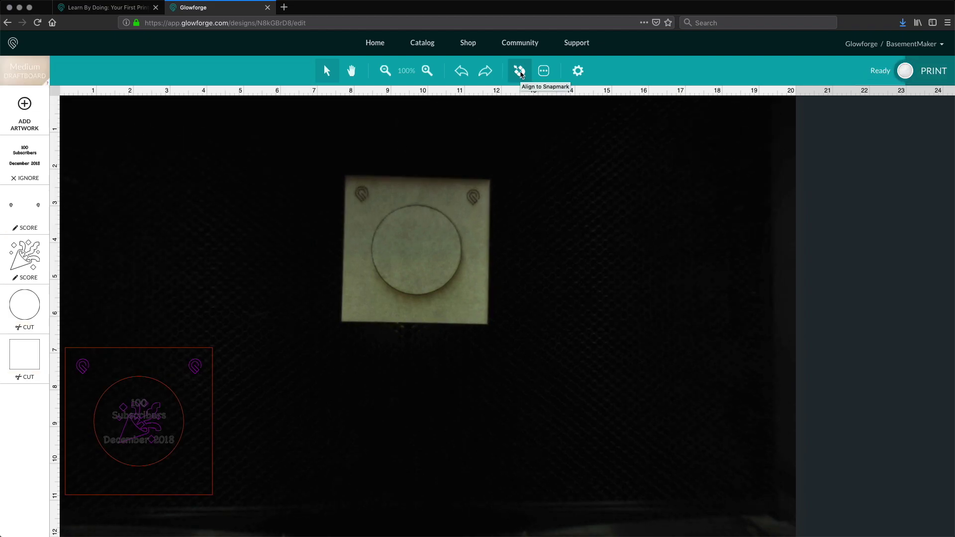
click(519, 70)
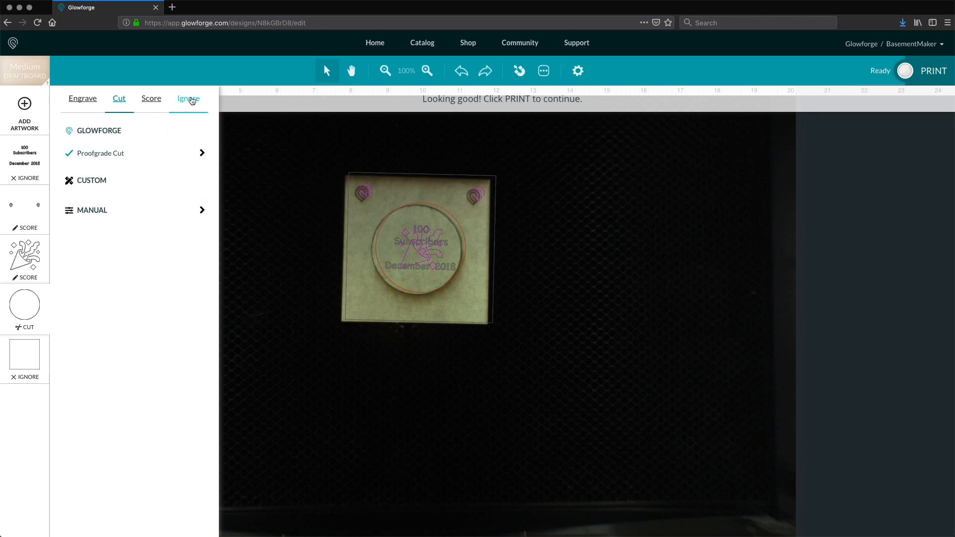
Step: Ignore the circle, score only the title text, and start the print
click(188, 98)
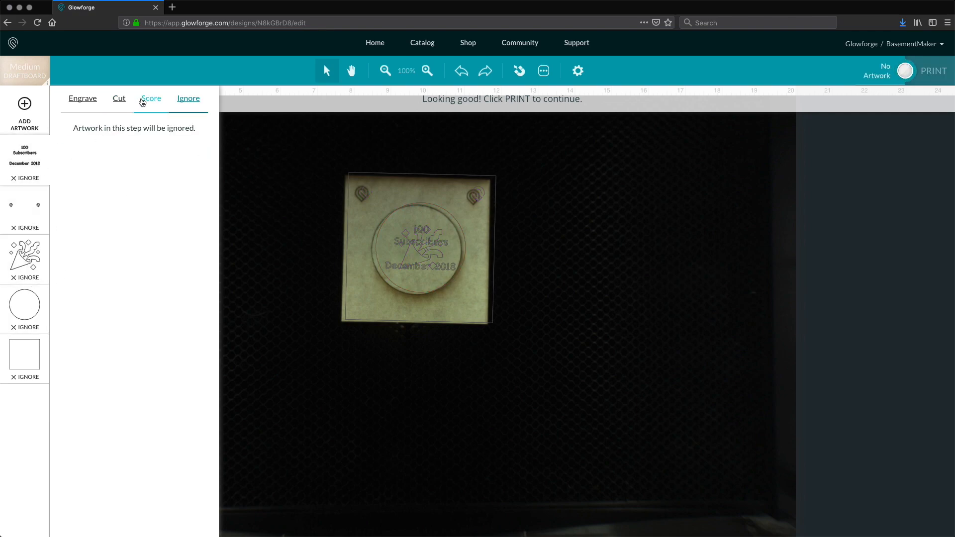
click(152, 97)
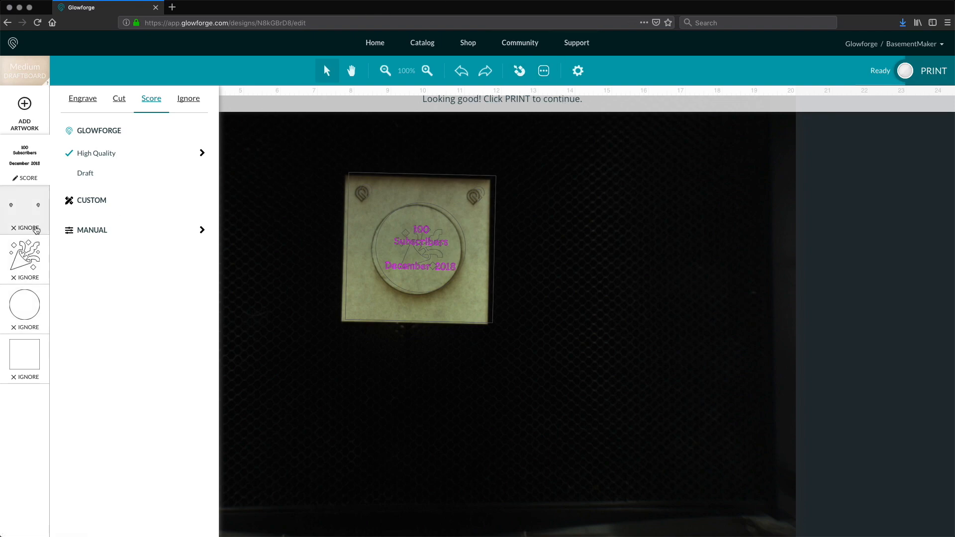
click(933, 70)
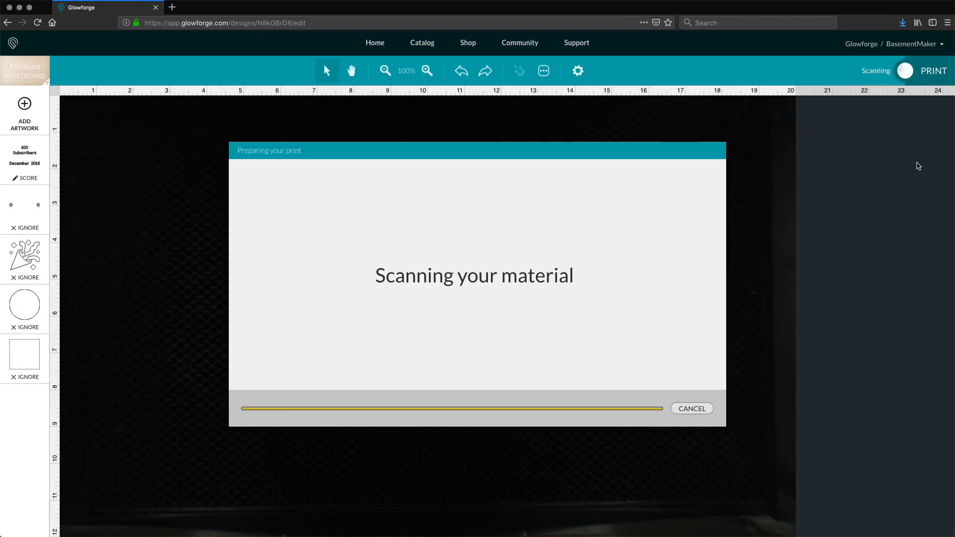